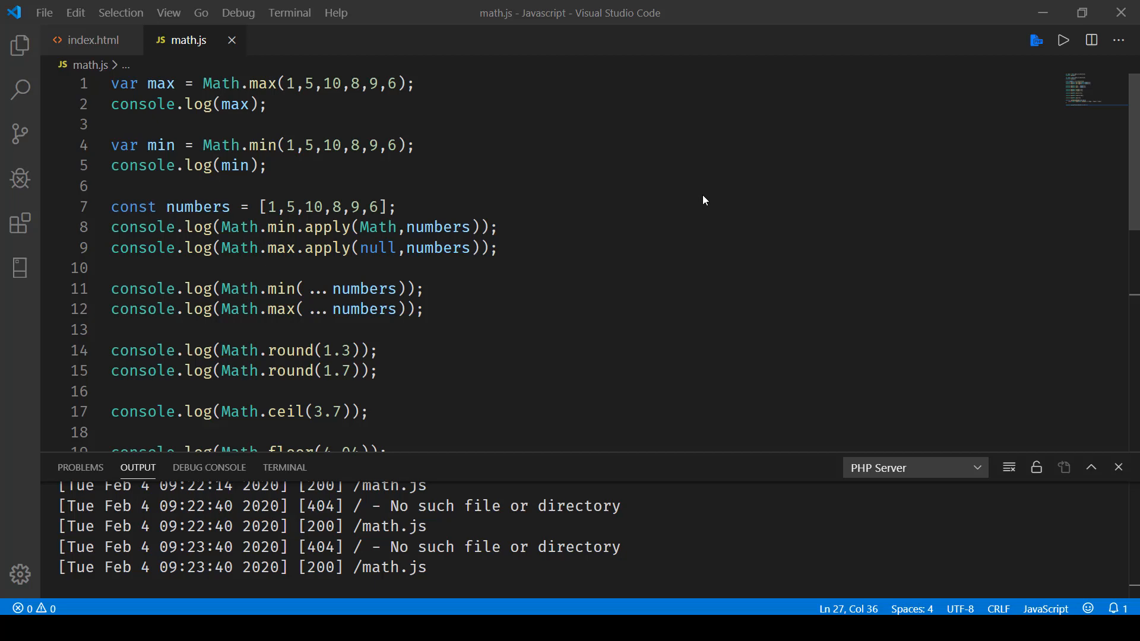
mouse_move(704, 195)
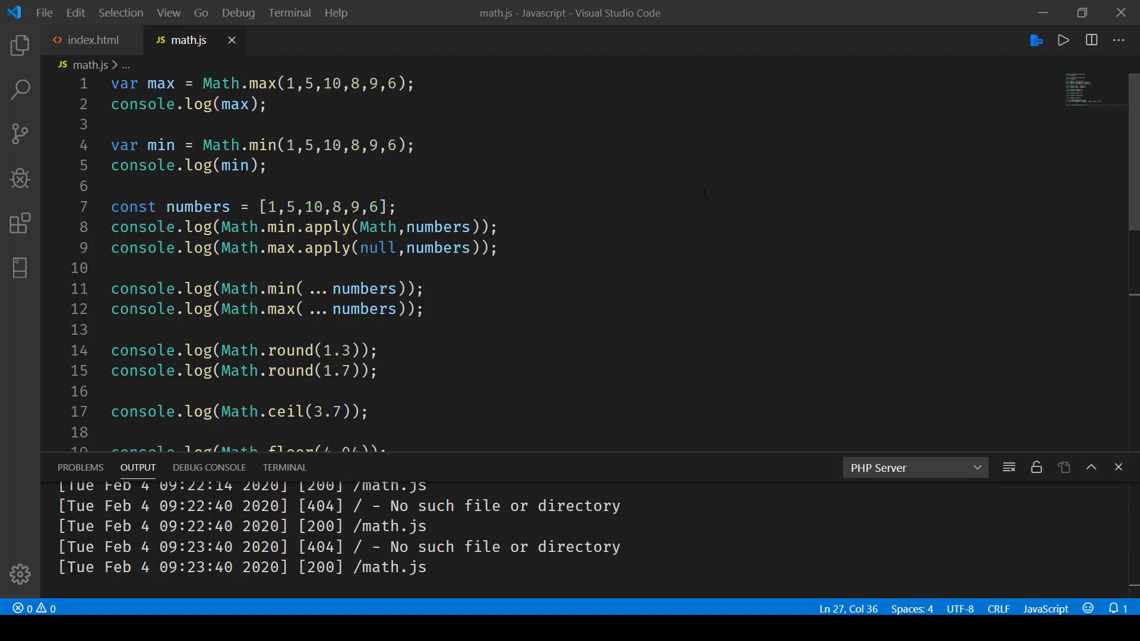
Highlight max, the numbers array values and apply to walk through the Math.max lines.
double_click(162, 83)
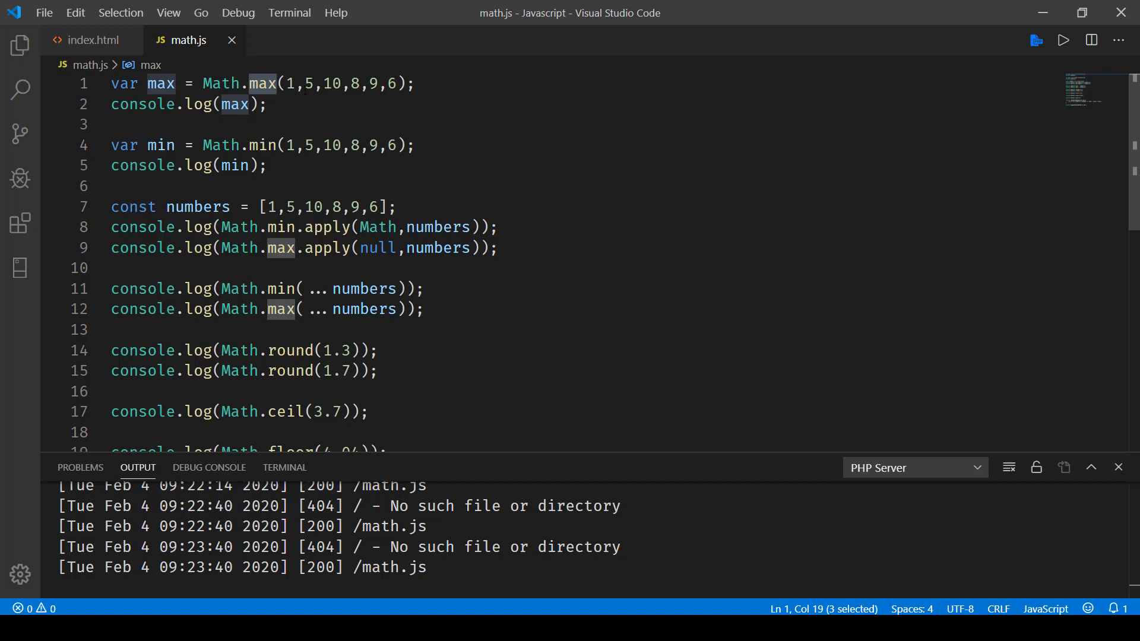
mouse_move(263, 83)
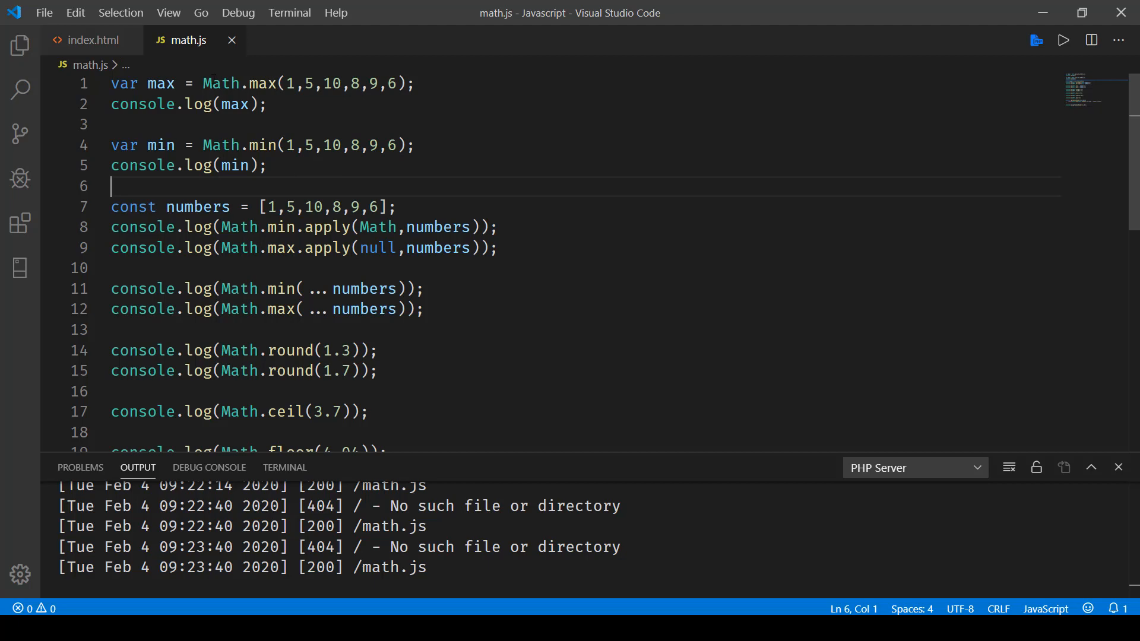
drag(262, 207, 398, 207)
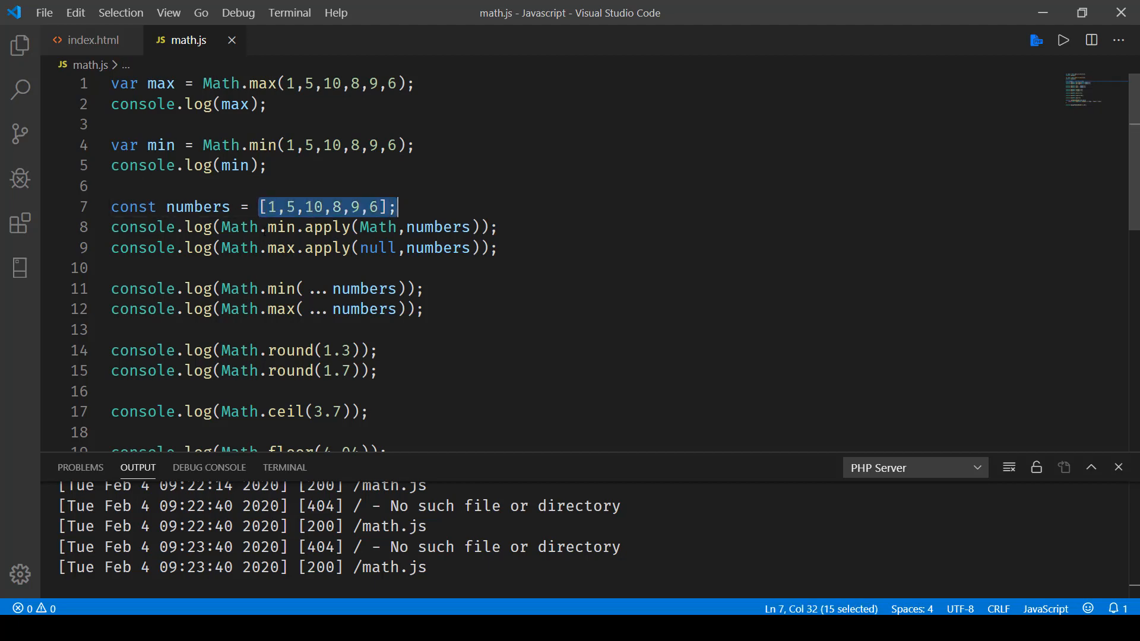
double_click(326, 227)
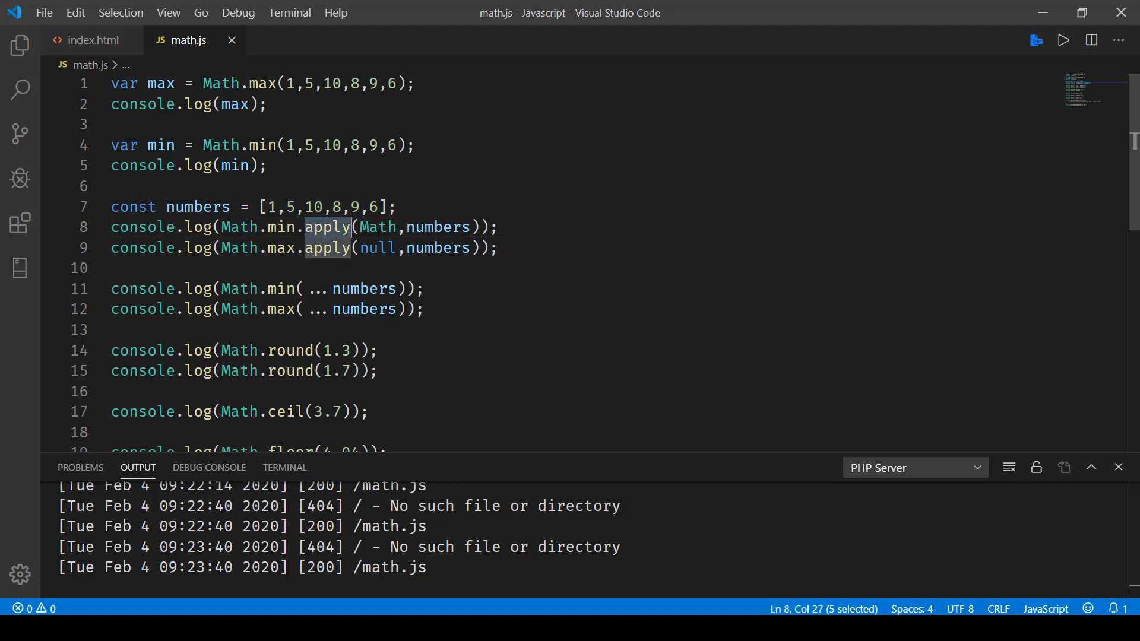
double_click(378, 248)
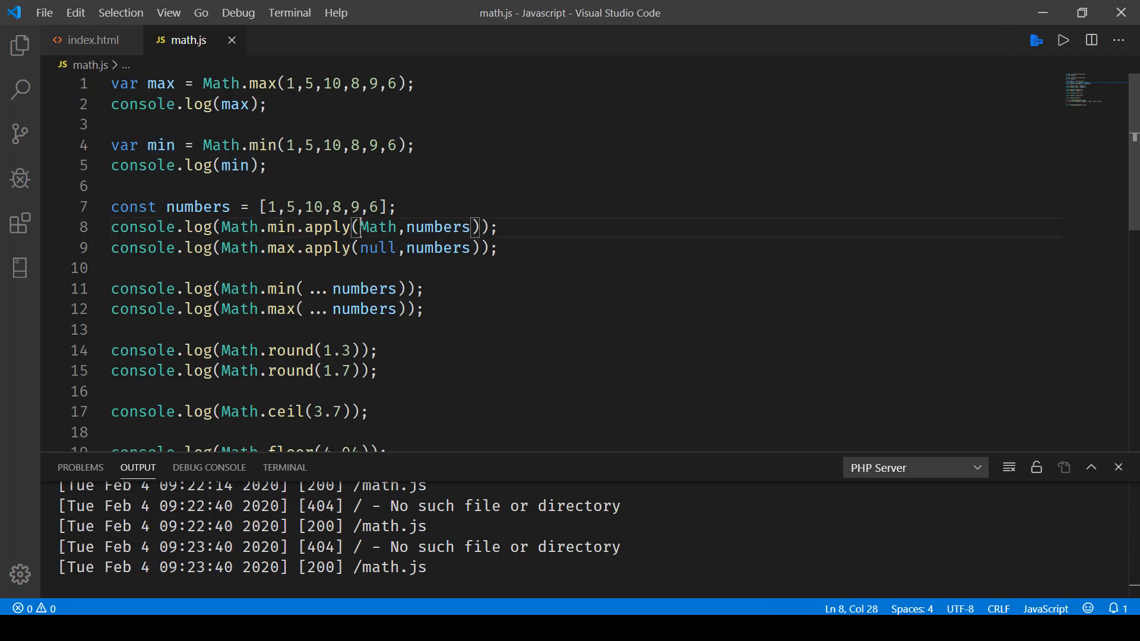
double_click(378, 249)
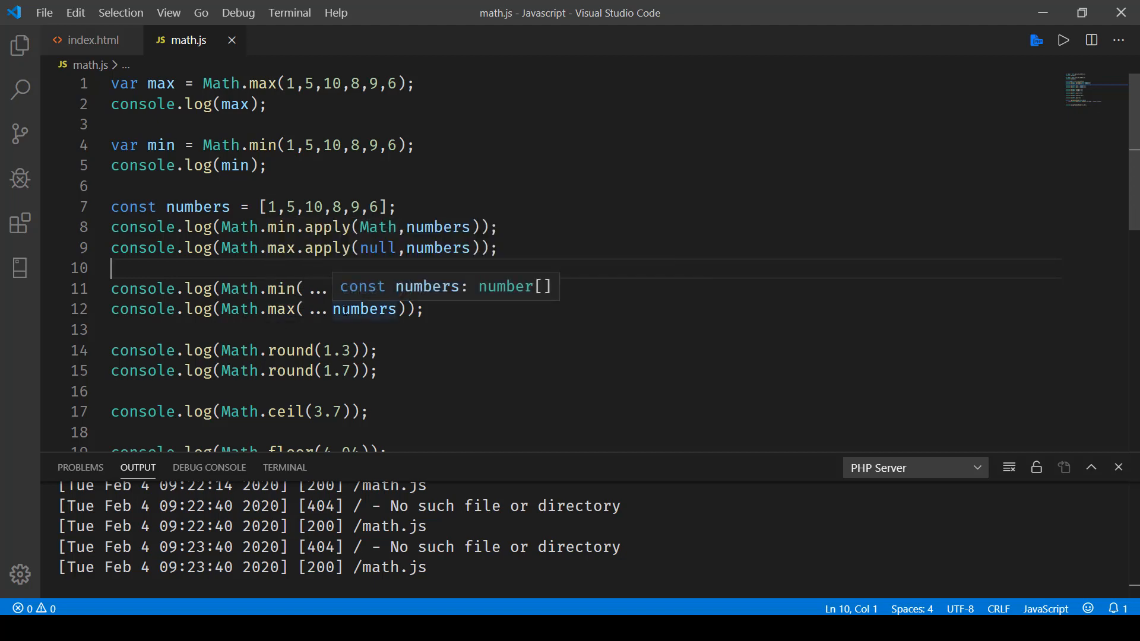
Highlight the rounding examples, the values 1.3 and 1.7 used with round and ceil.
scroll(down, 3)
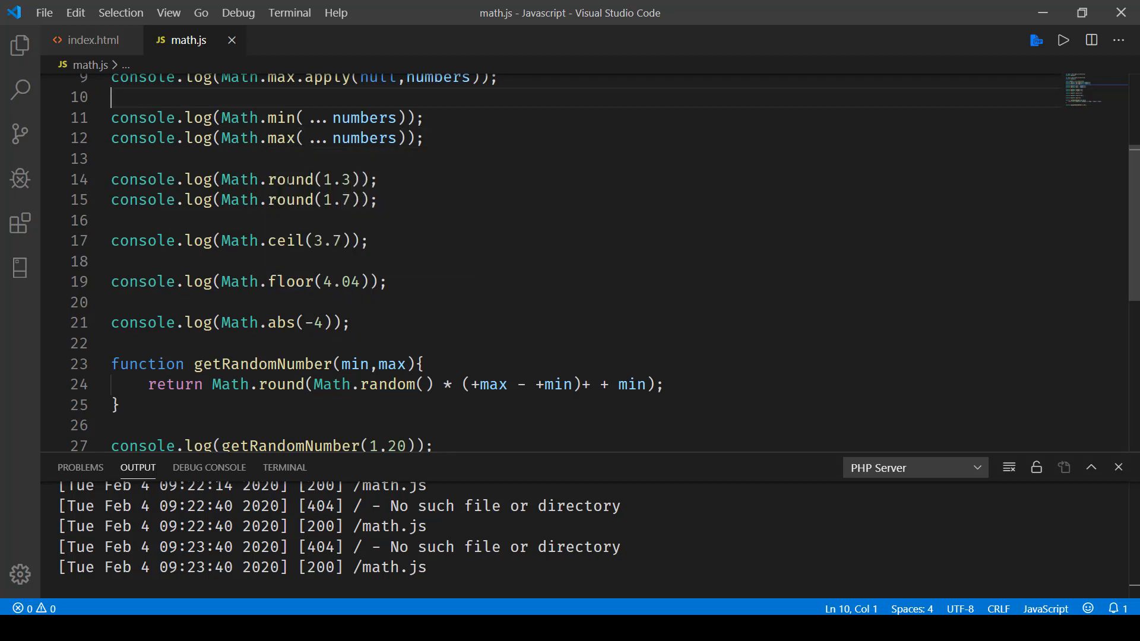
double_click(288, 179)
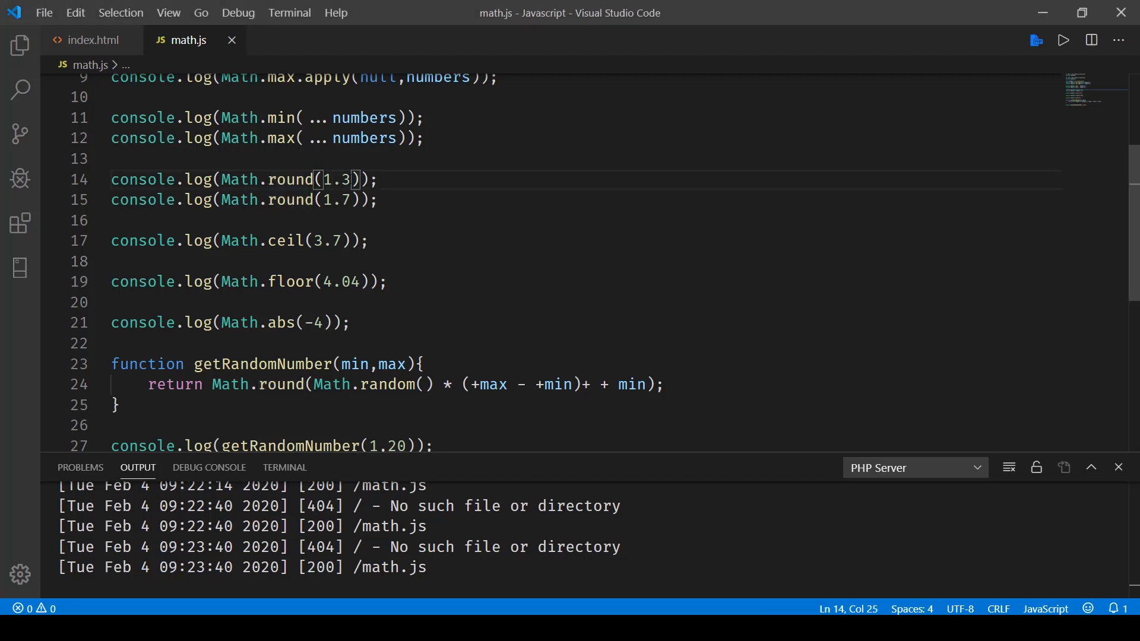
mouse_move(290, 180)
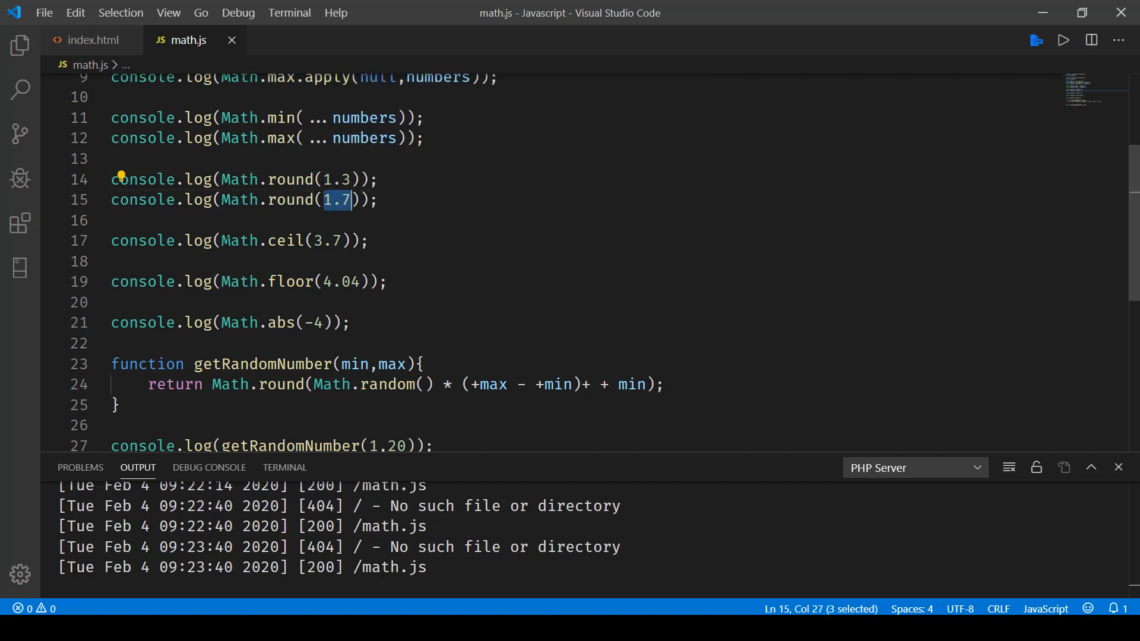
double_click(284, 241)
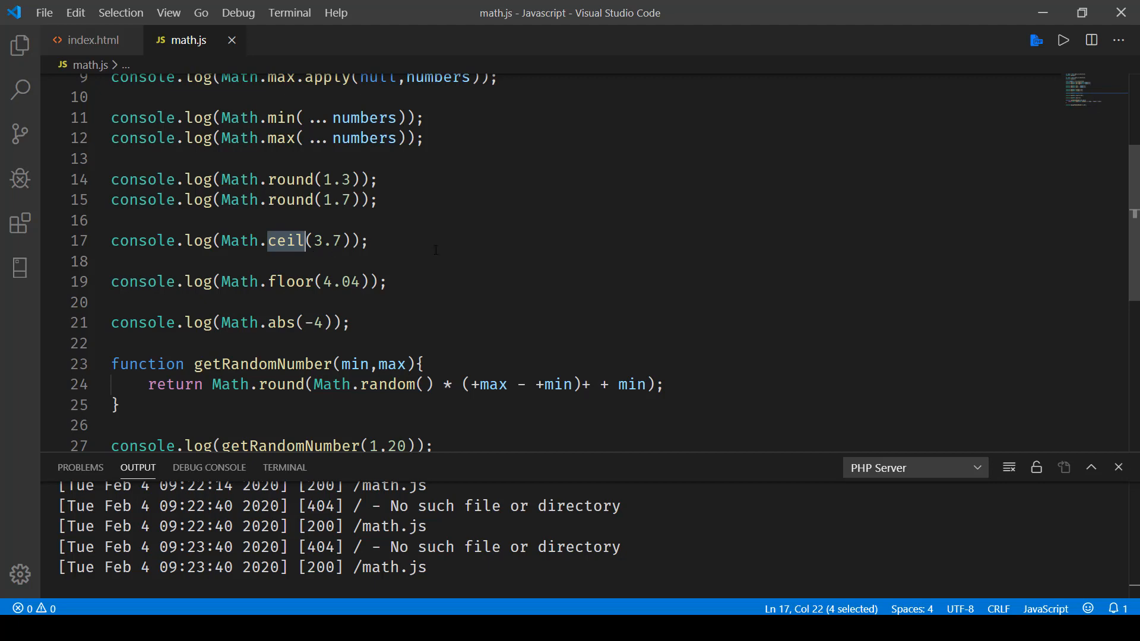
click(357, 241)
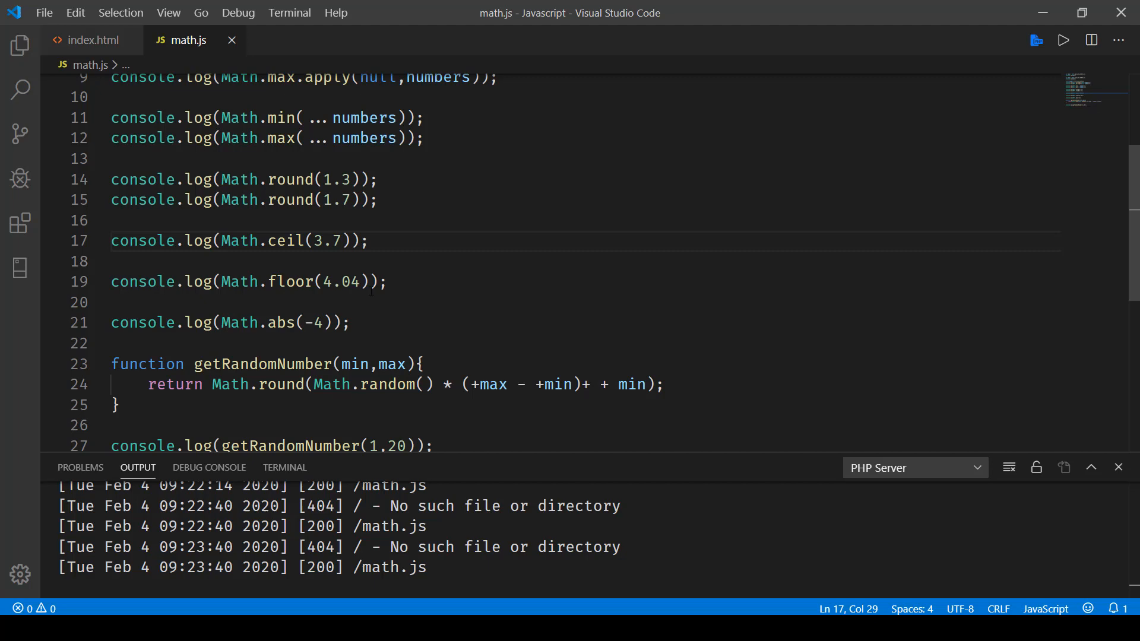
double_click(326, 281)
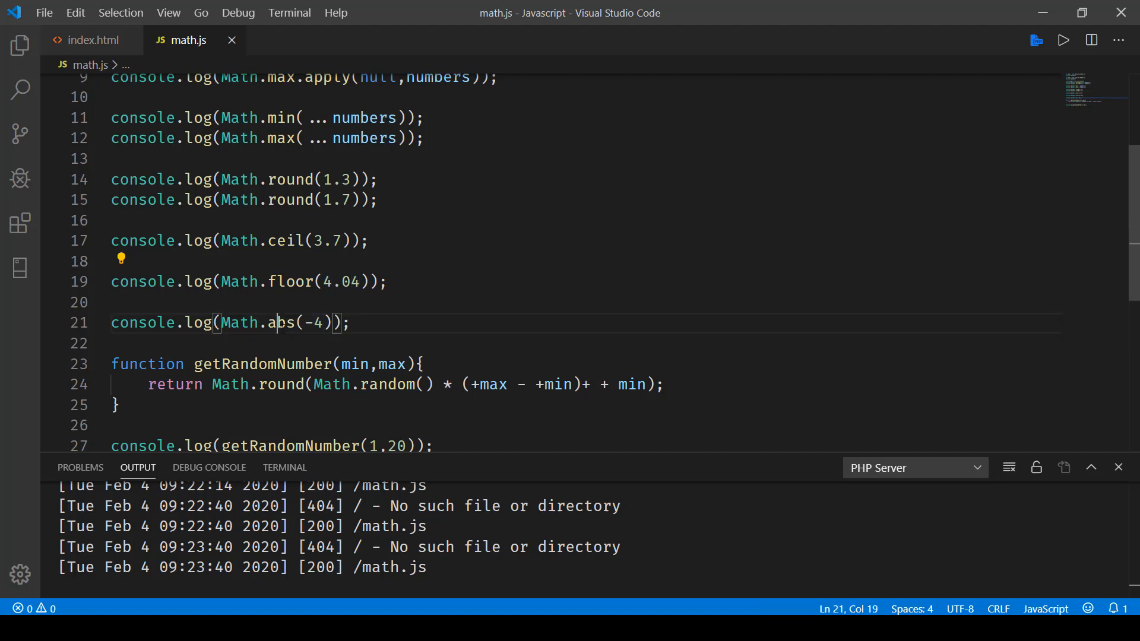
Highlight the 4 in Math.abs(-4), then show the console results beginning with the logged 10.
double_click(278, 323)
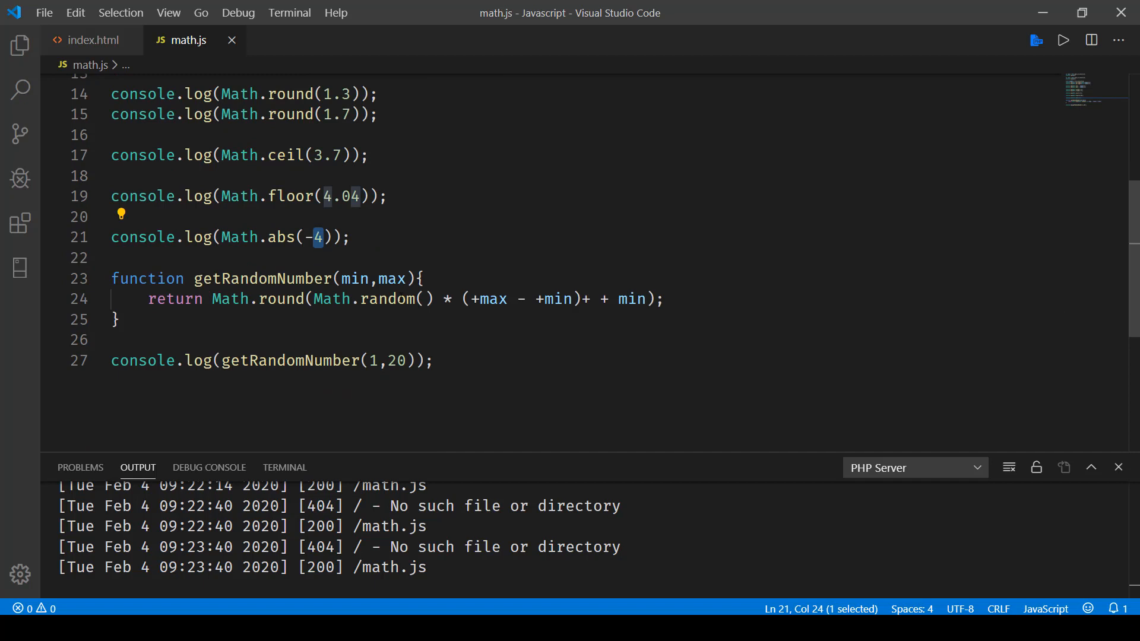
double_click(386, 299)
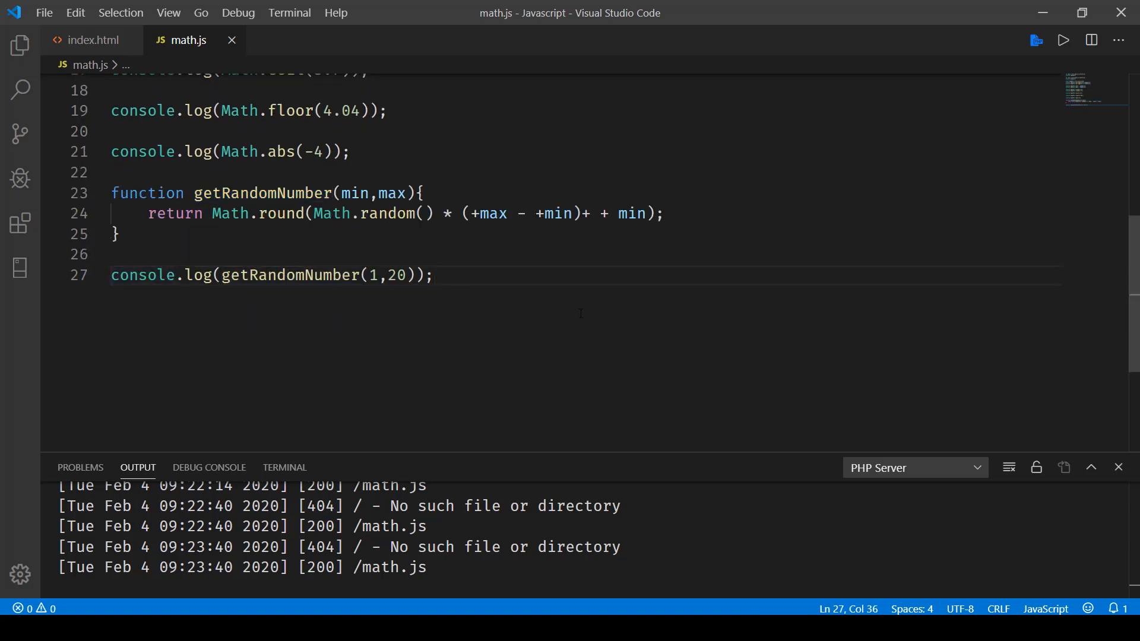
click(51, 274)
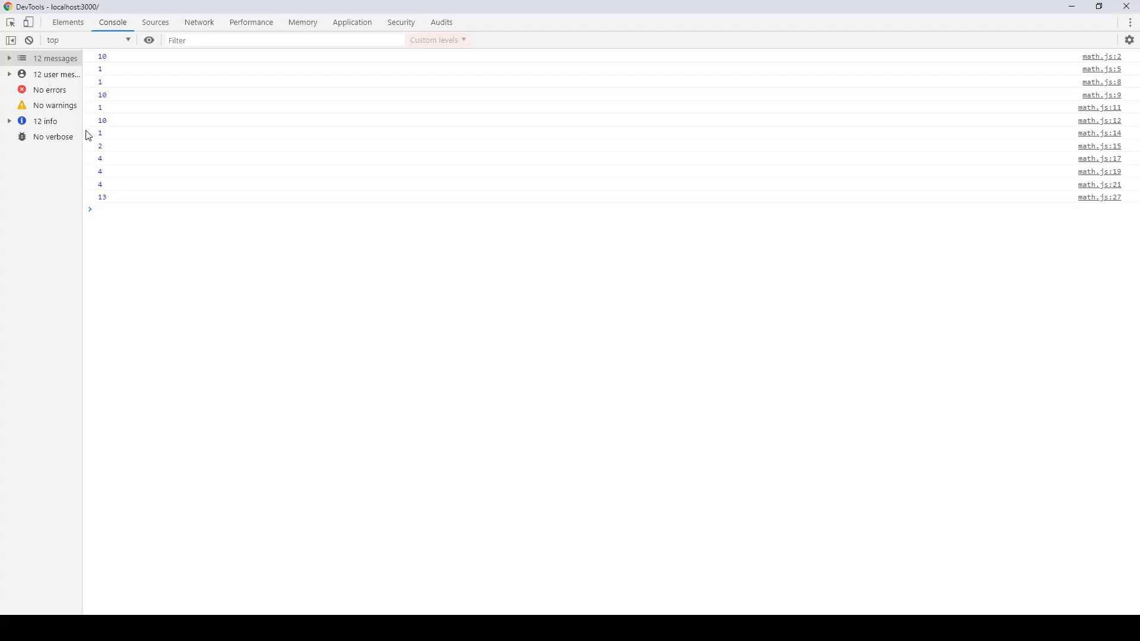
click(102, 57)
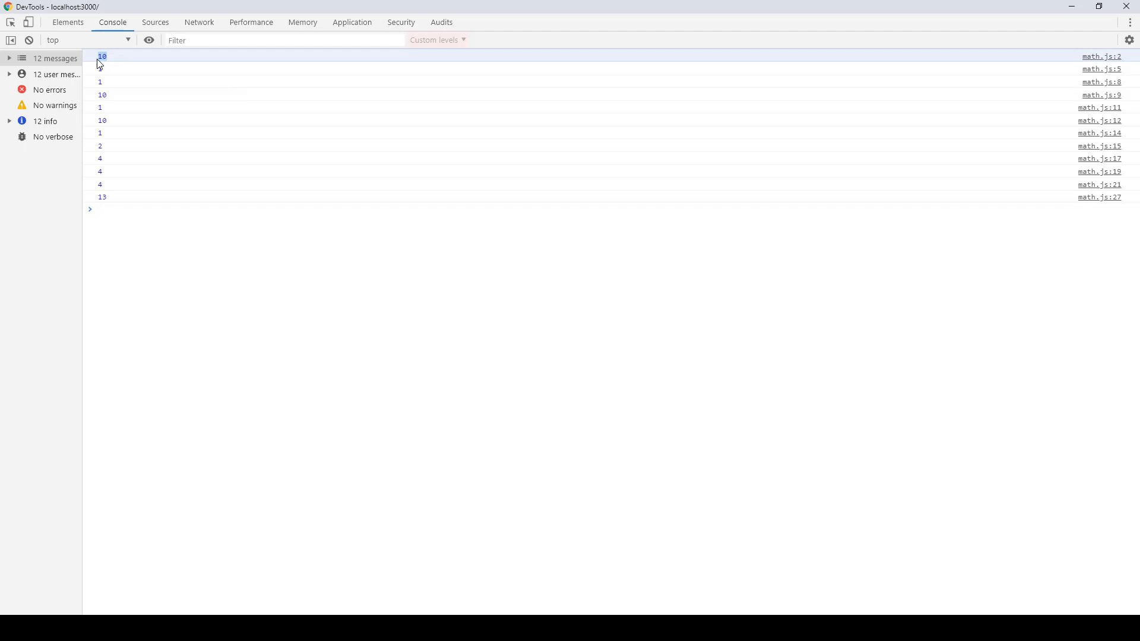
mouse_move(106, 73)
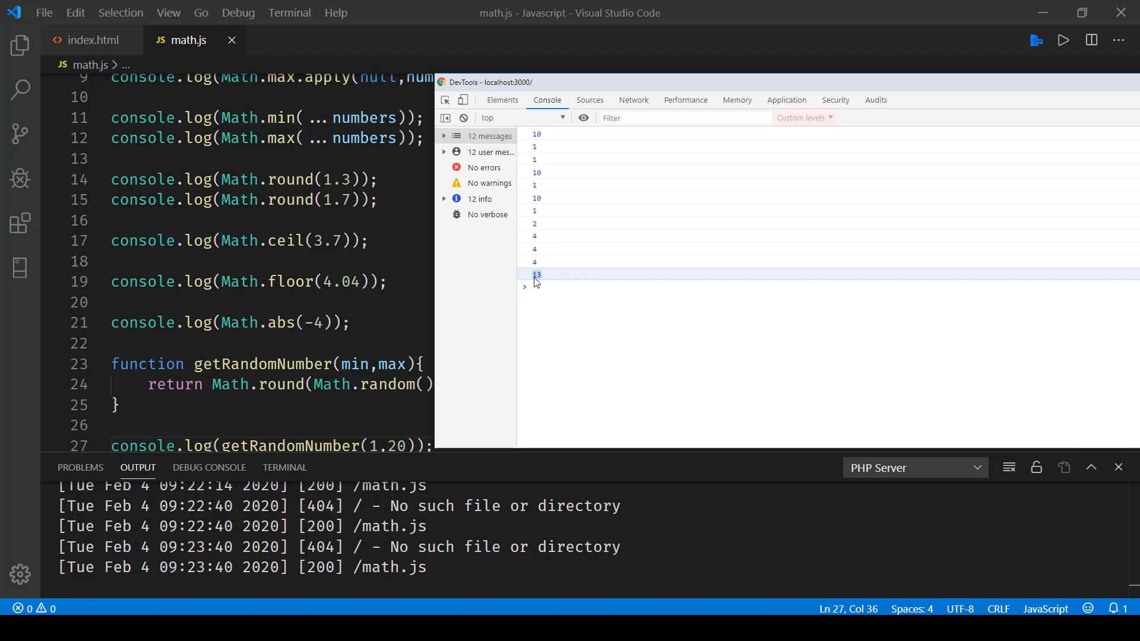
mouse_move(1079, 132)
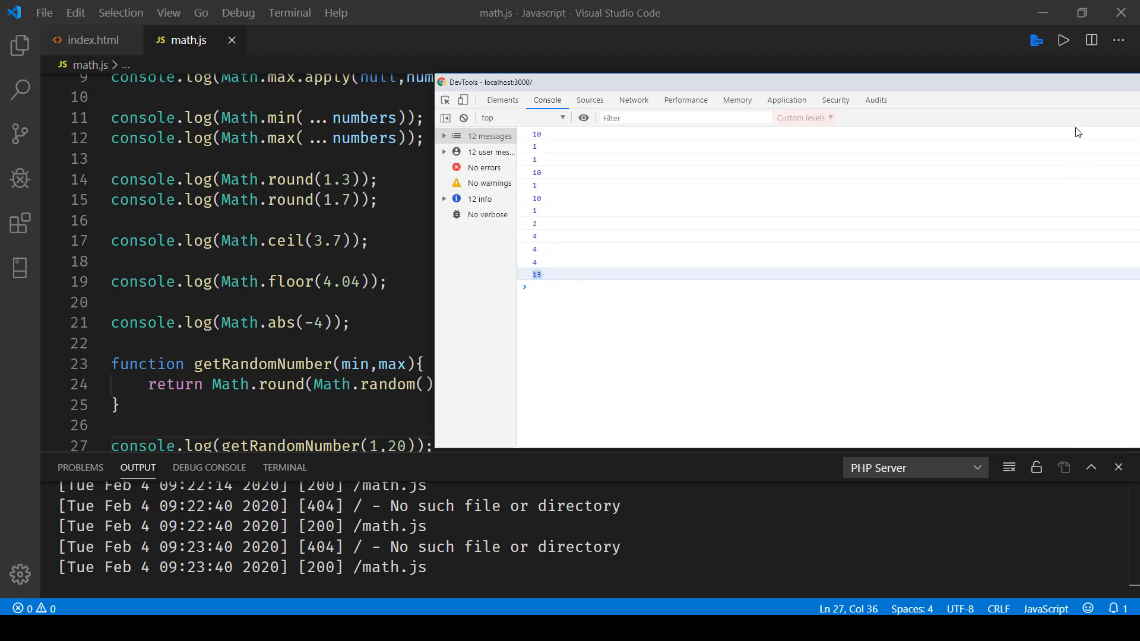